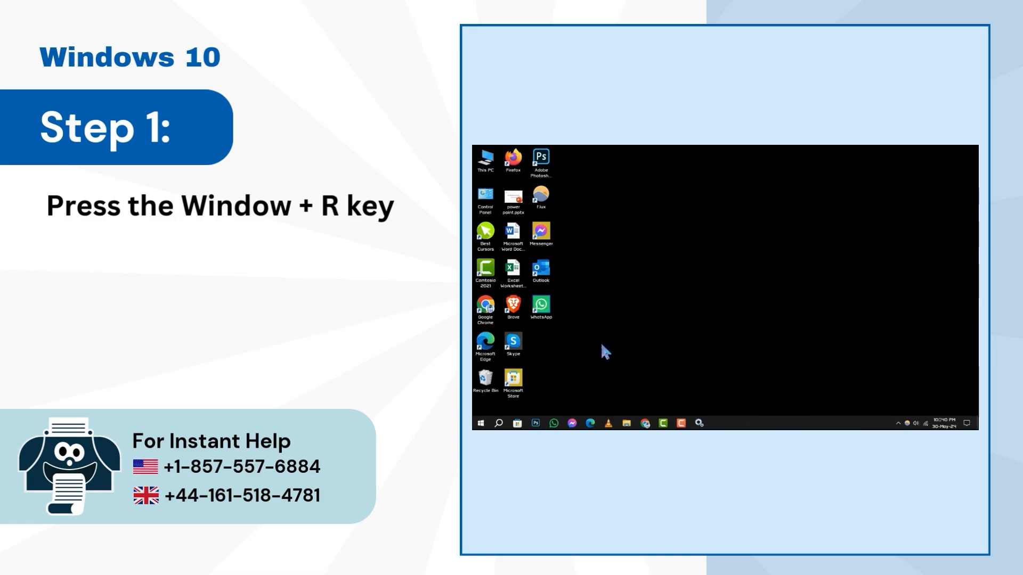
- Launch the Services console via services.msc from the Run dialog
key("Win+r")
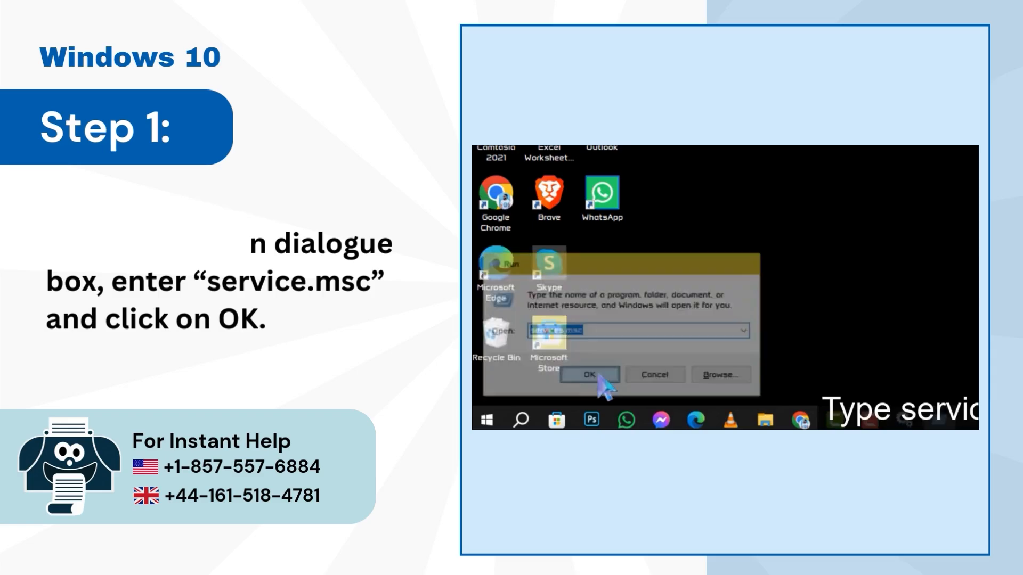
left_click(589, 375)
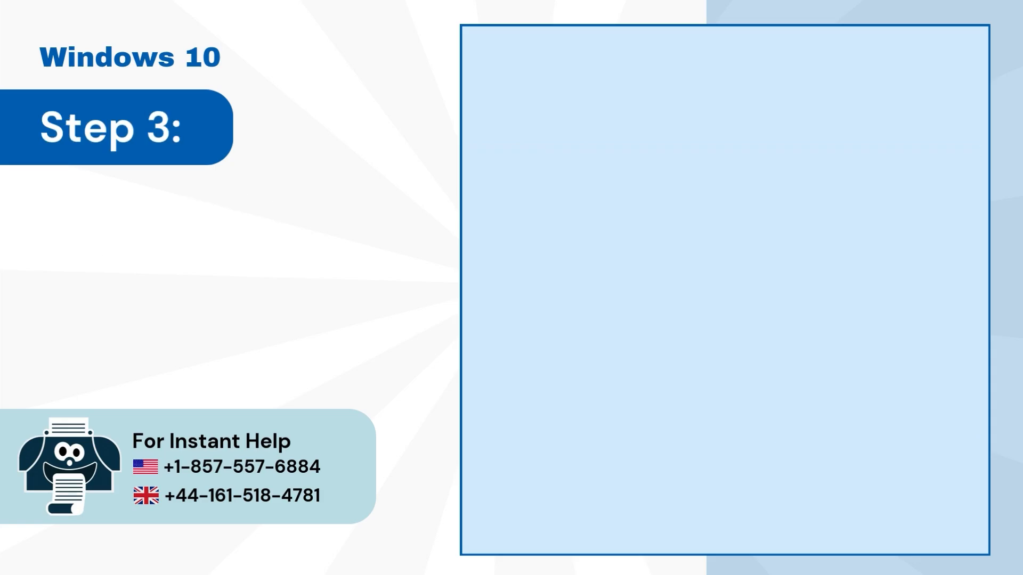
- Stop the Print Spooler service from its context menu
right_click(634, 322)
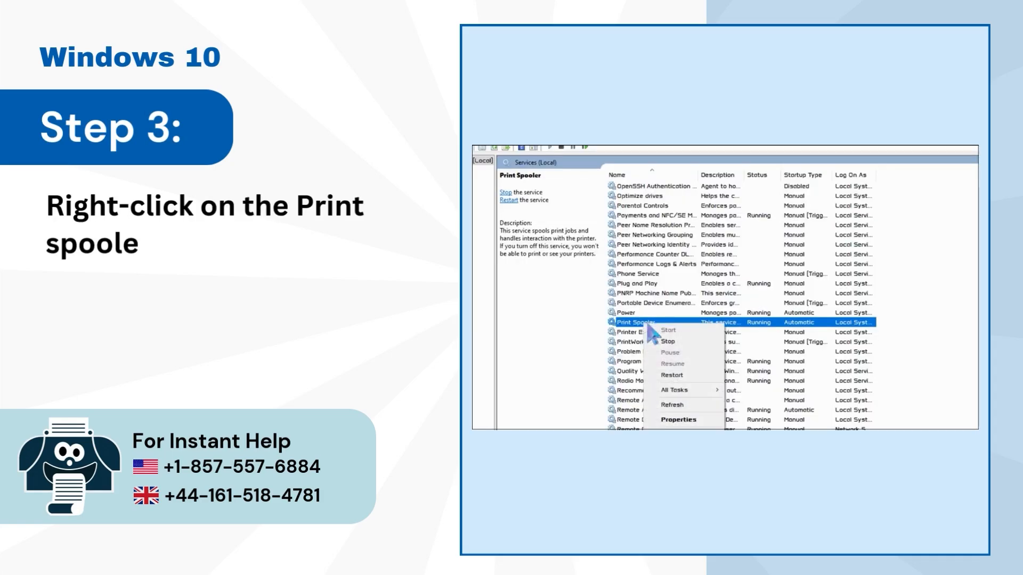
left_click(667, 341)
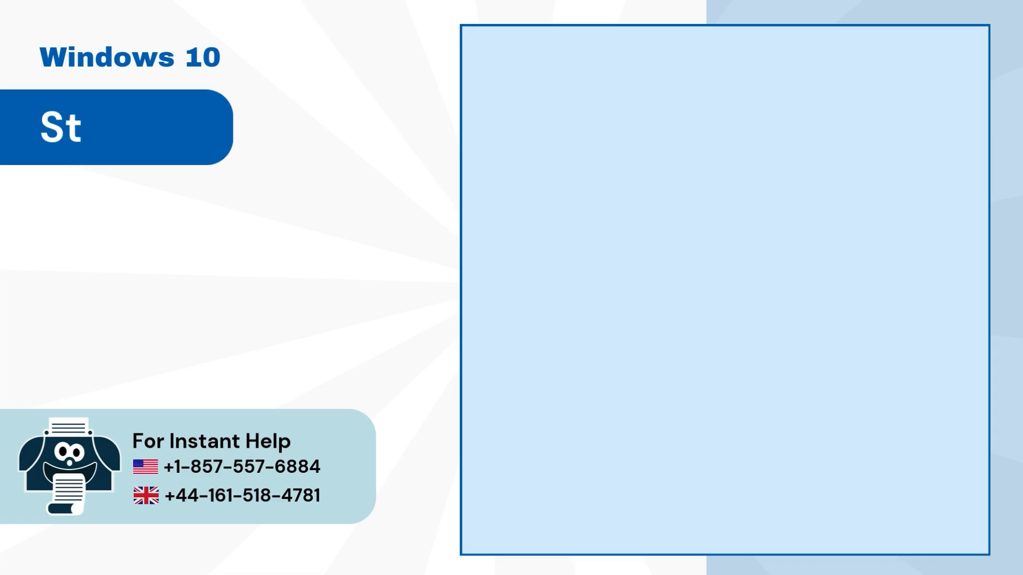
- Navigate into C:\Windows\System32\spool\PRINTERS
left_click(581, 282)
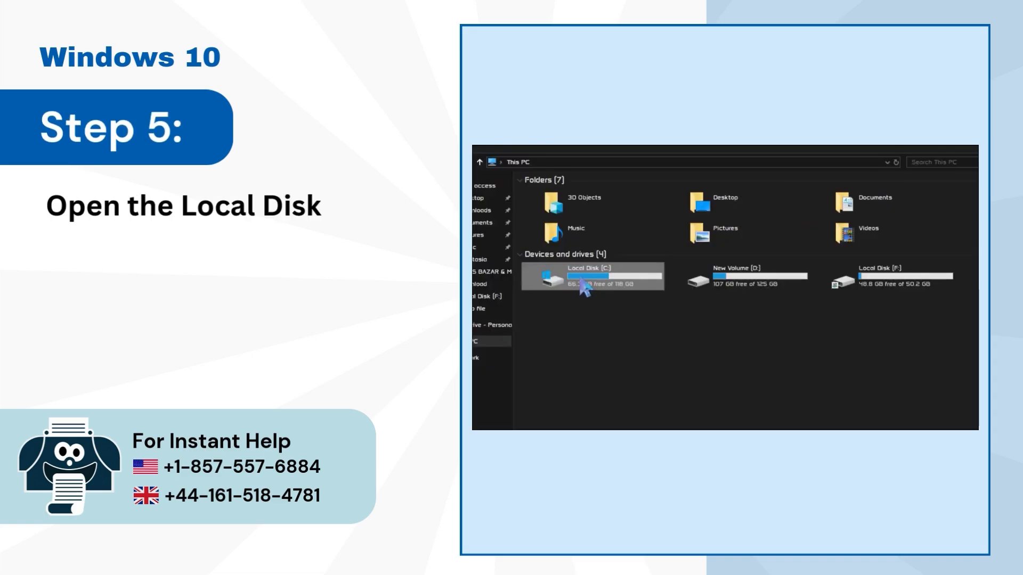
double_click(592, 277)
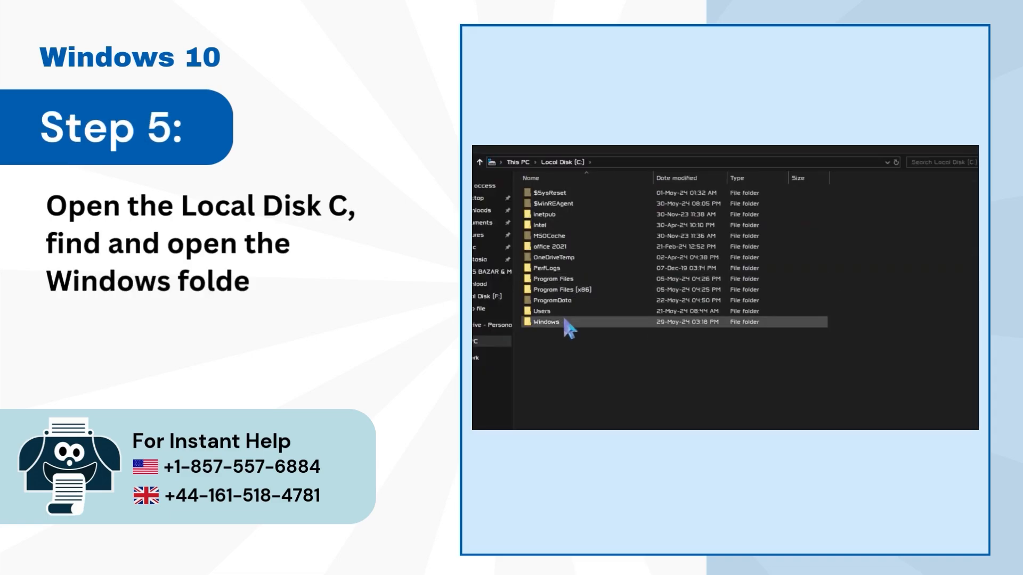
double_click(544, 322)
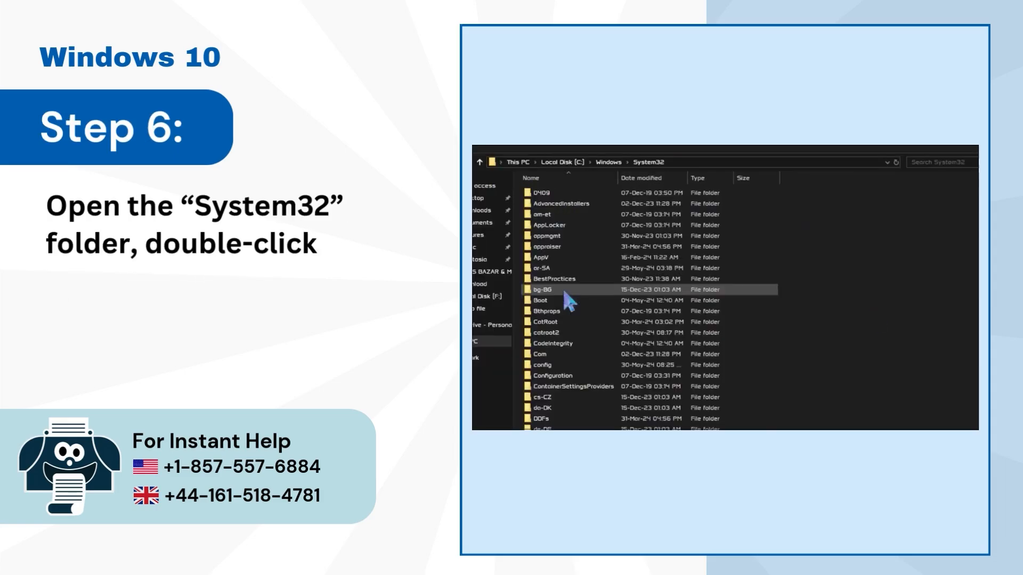
double_click(549, 290)
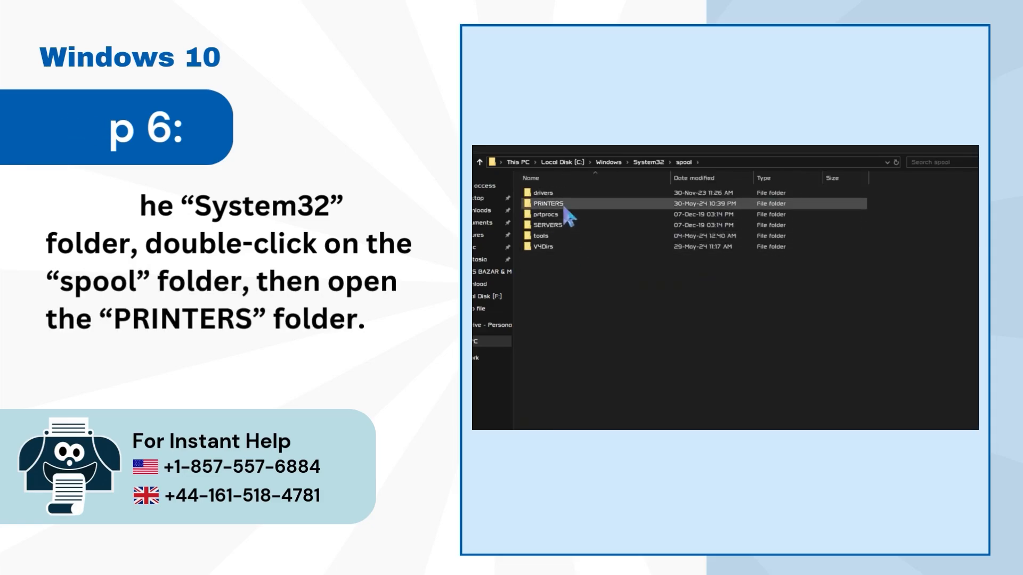
double_click(546, 203)
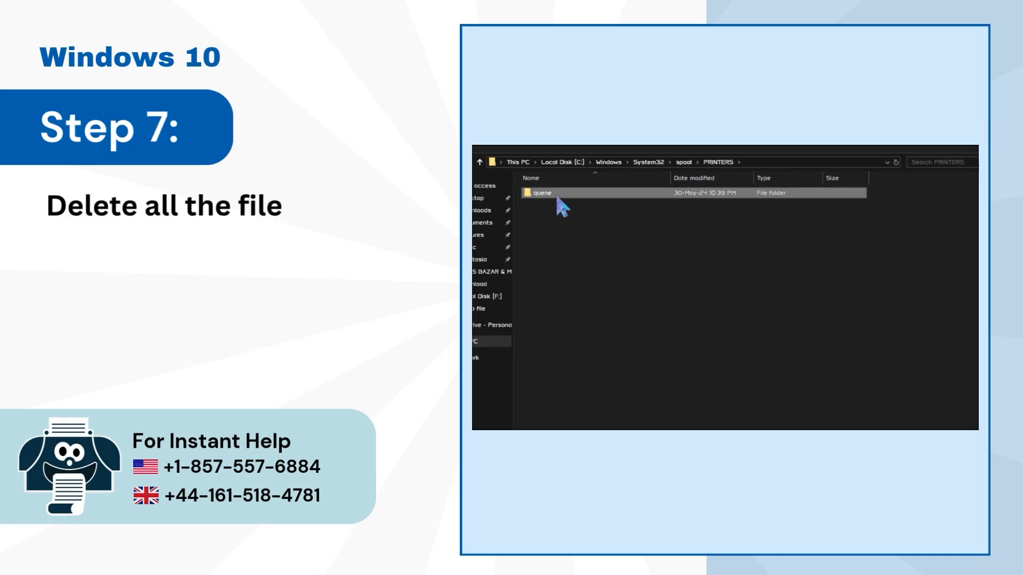
- Delete the queue folder inside PRINTERS
right_click(546, 193)
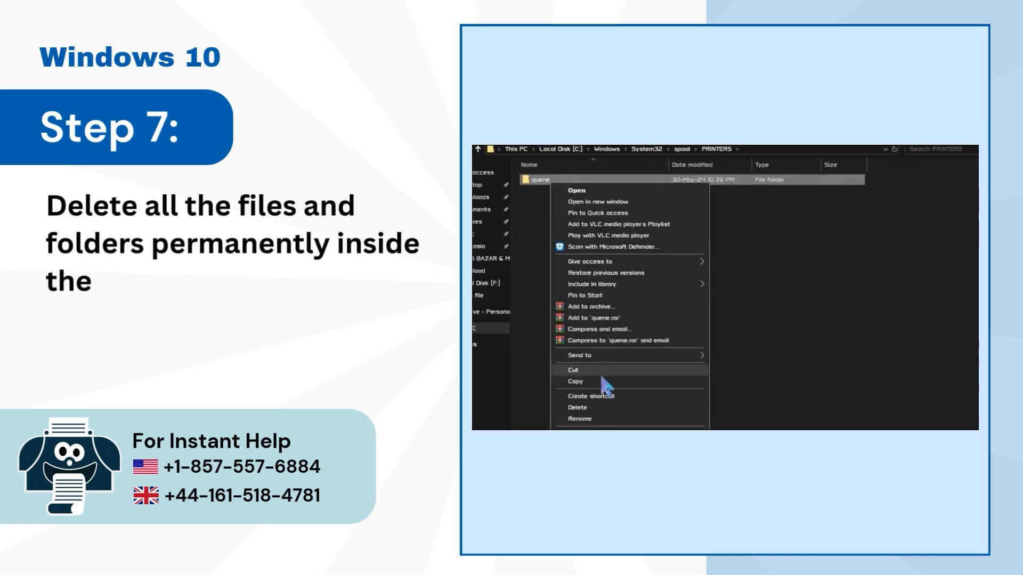
left_click(573, 407)
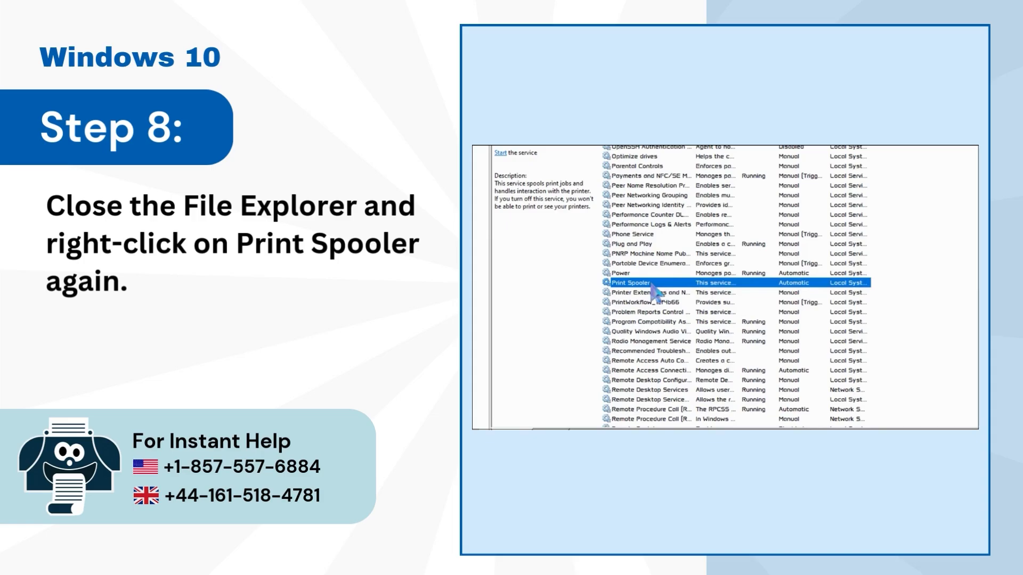
- Bring up the Print Spooler service's actions to start it again
right_click(650, 284)
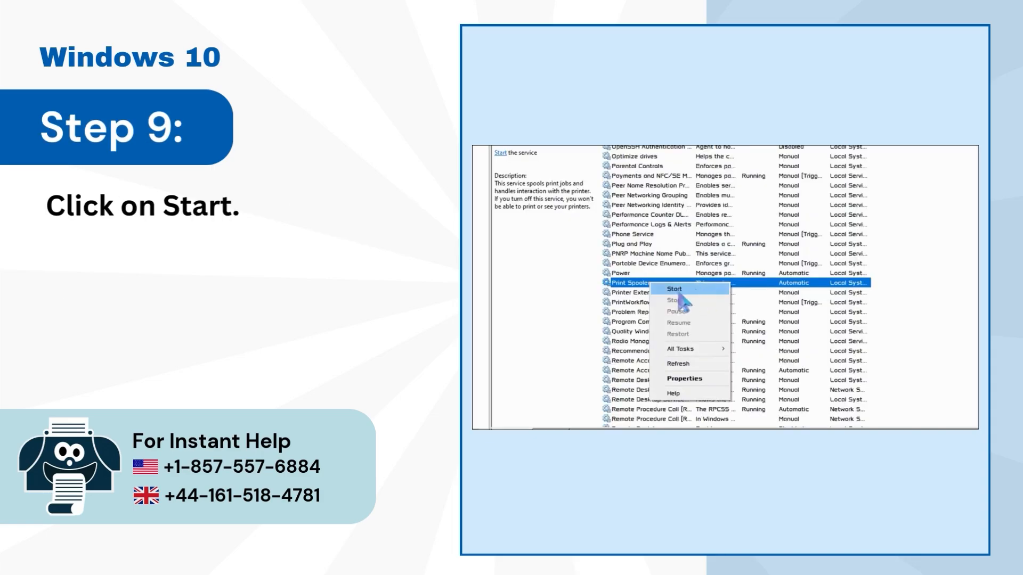